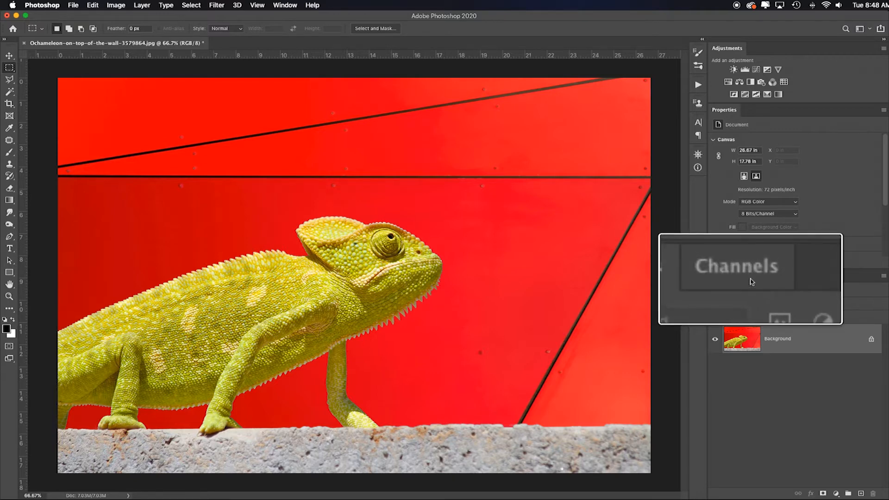
View the Green and Blue channels individually in the Channels panel
click(747, 276)
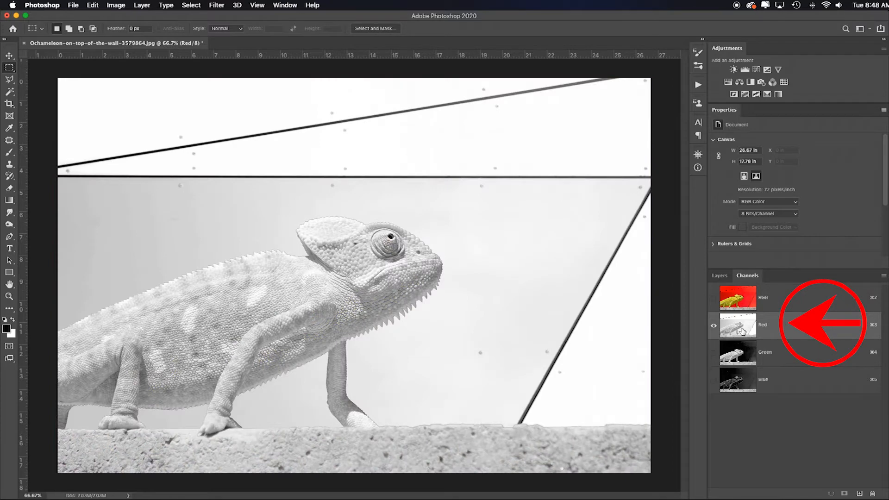
mouse_move(740, 326)
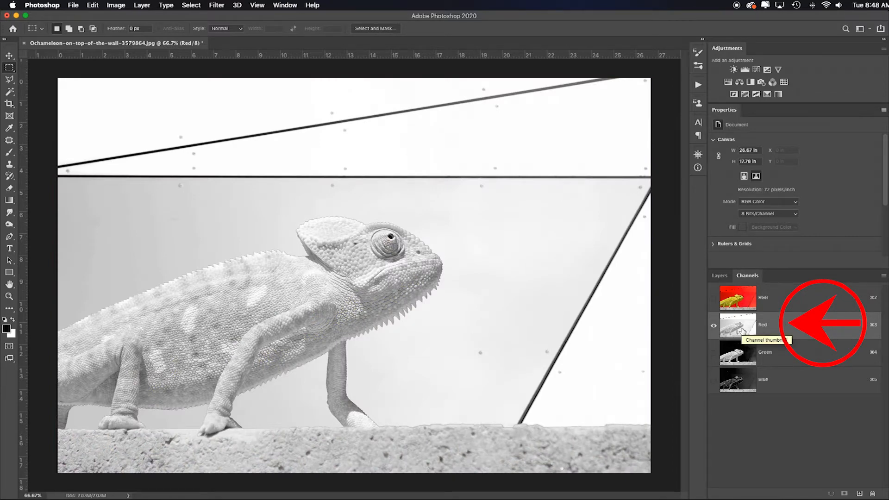
click(737, 352)
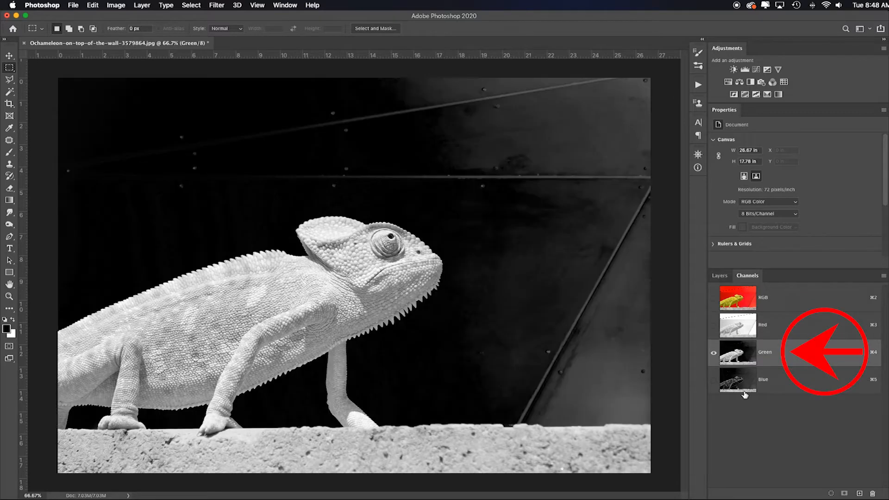
click(739, 380)
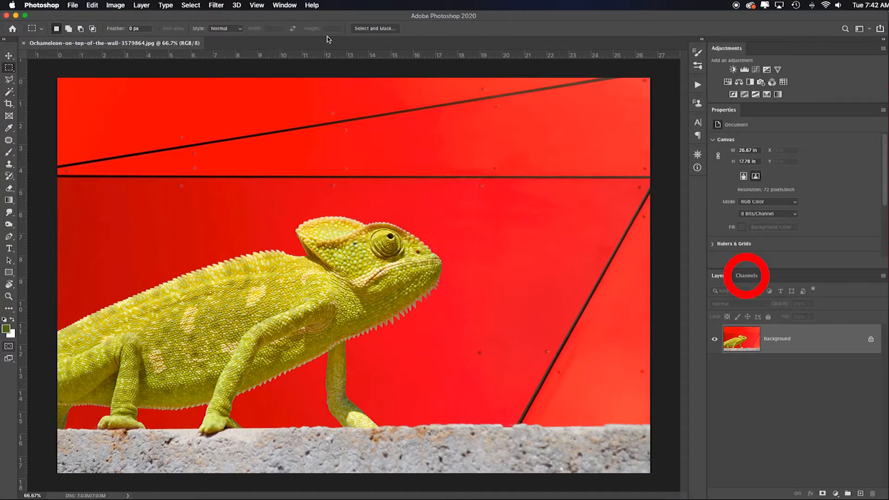
click(747, 275)
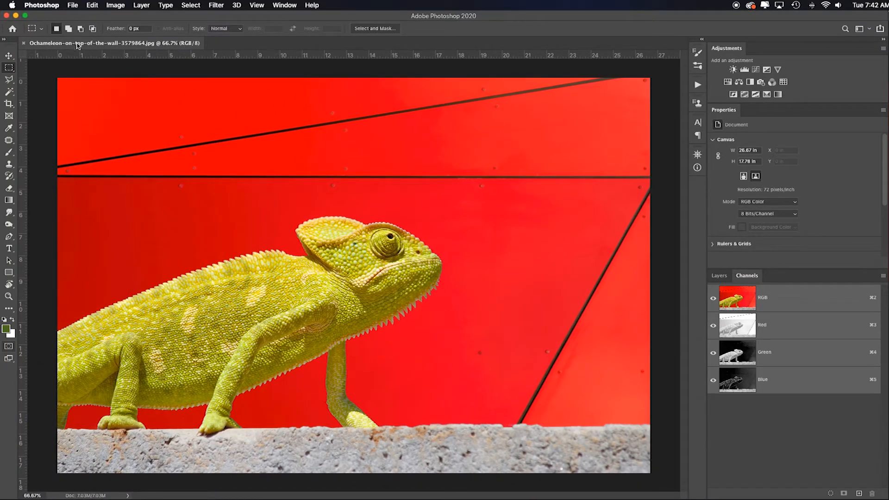
Turn off Show Channels in Color in the Interface preferences so channels appear in greyscale
click(92, 5)
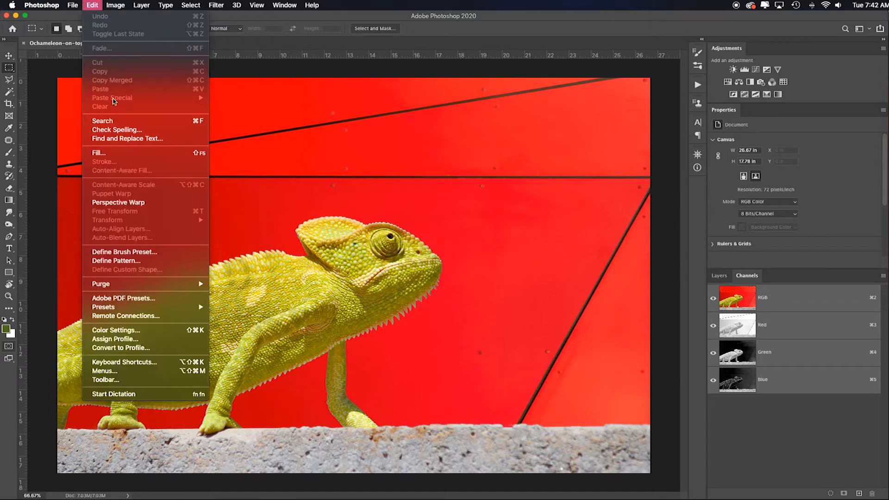
mouse_move(61, 157)
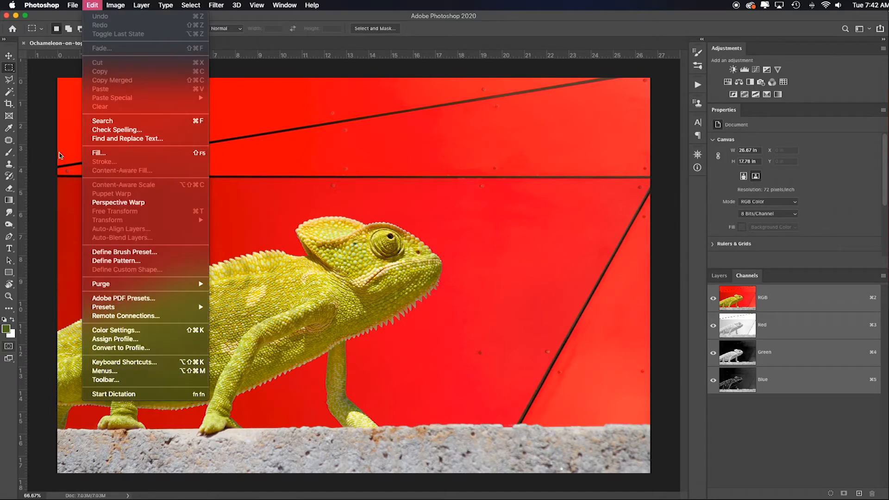
click(41, 5)
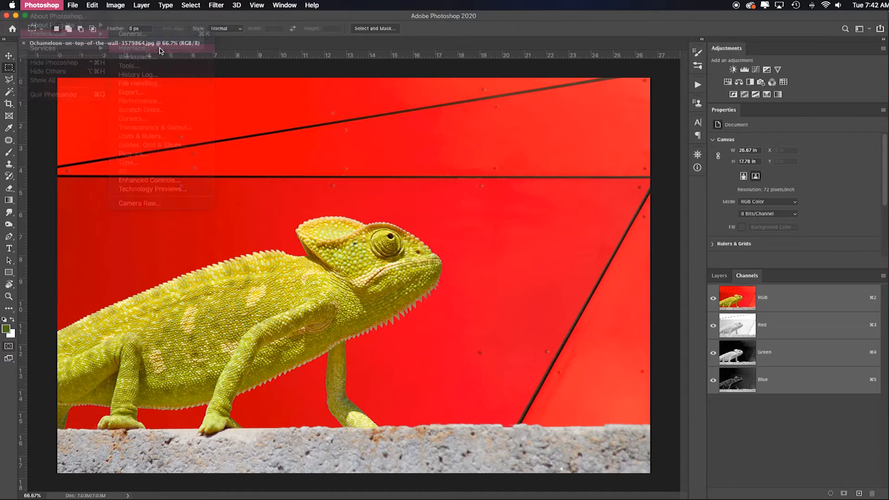
click(134, 48)
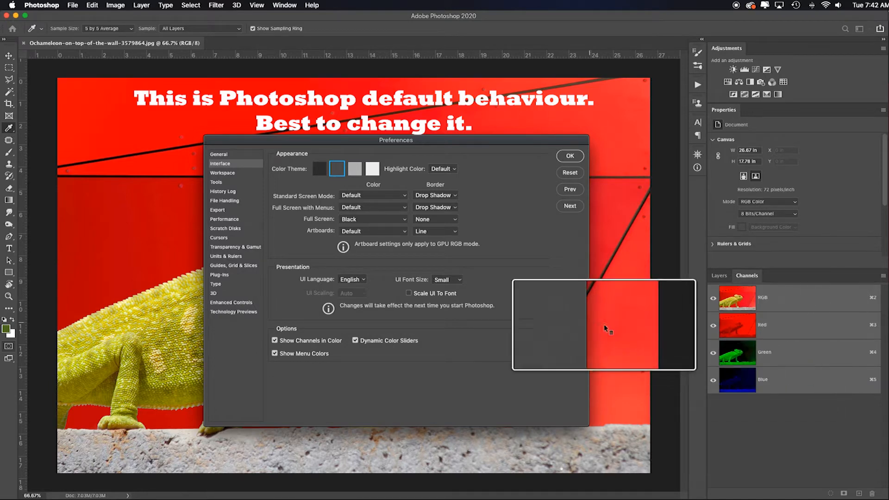
click(275, 340)
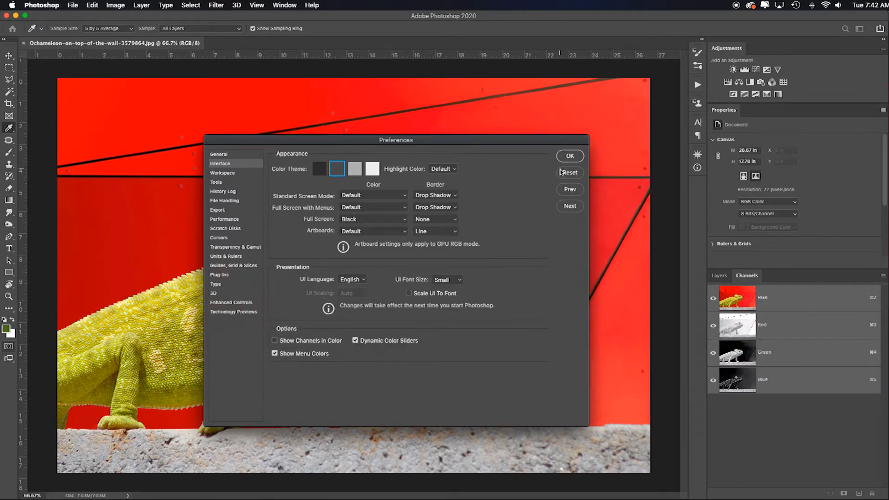
click(570, 156)
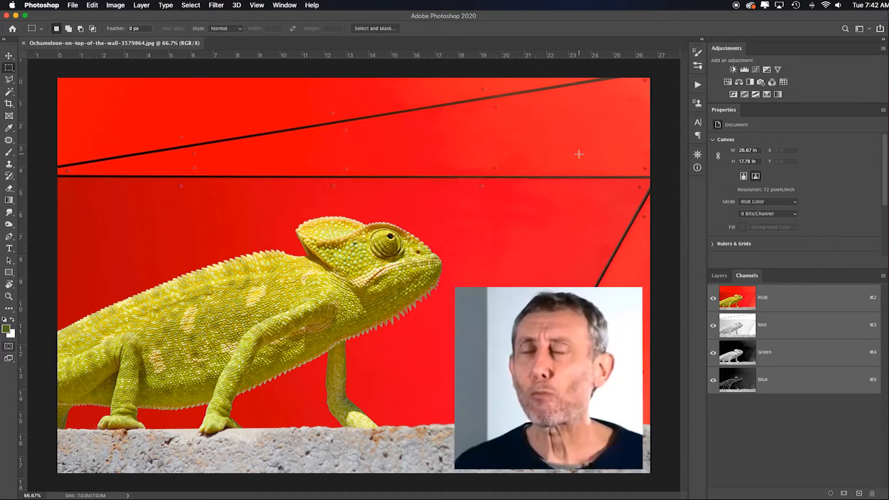
Paste a copy of the Red channel as a new layer above Background and name it RED
click(738, 379)
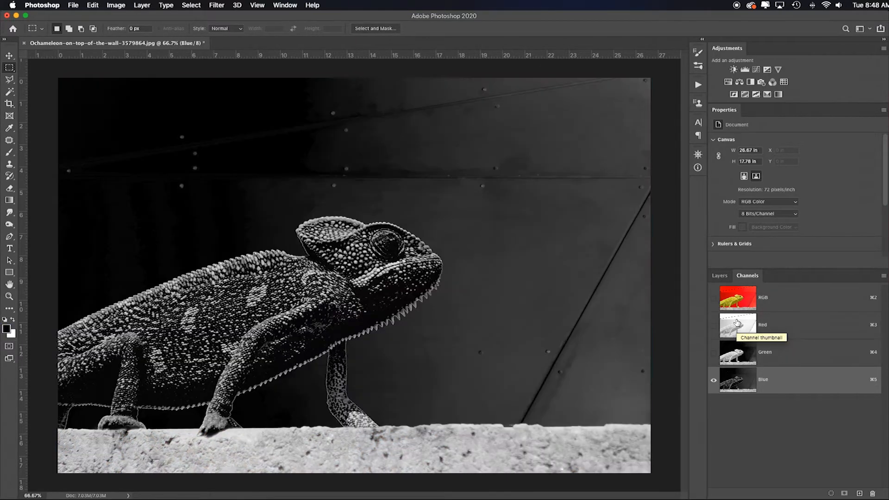
click(737, 326)
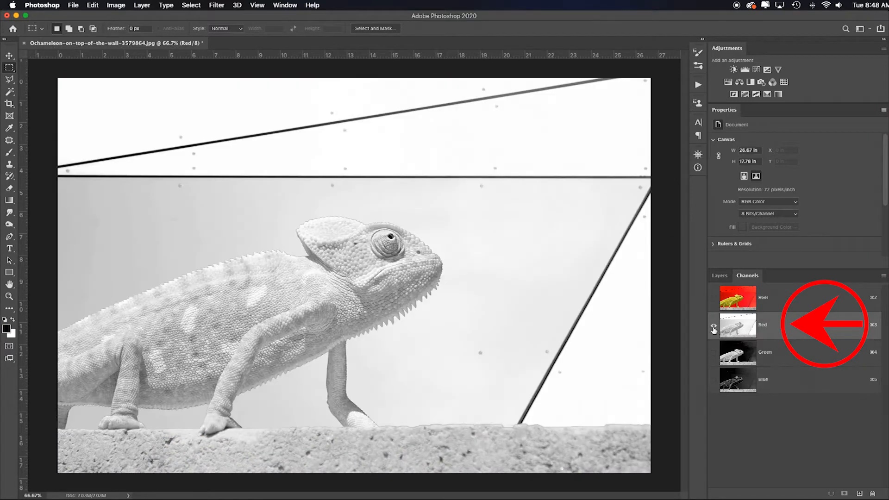
click(714, 325)
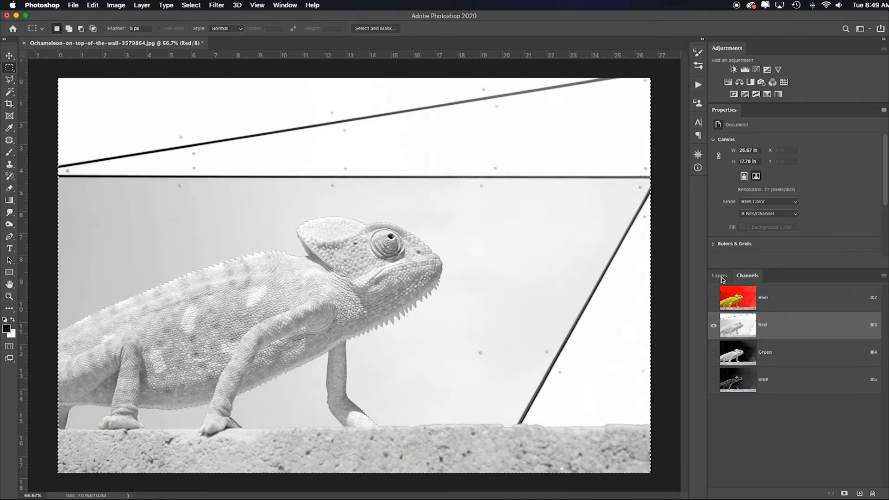
click(719, 276)
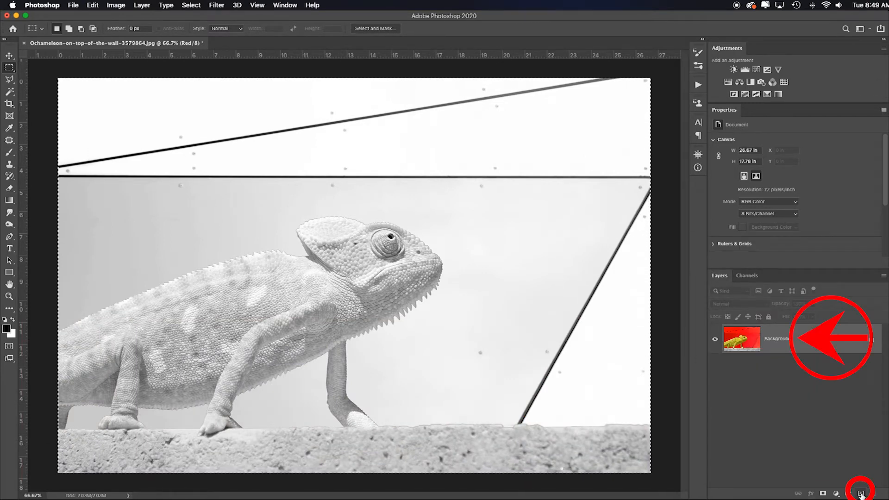
key(cmd+v)
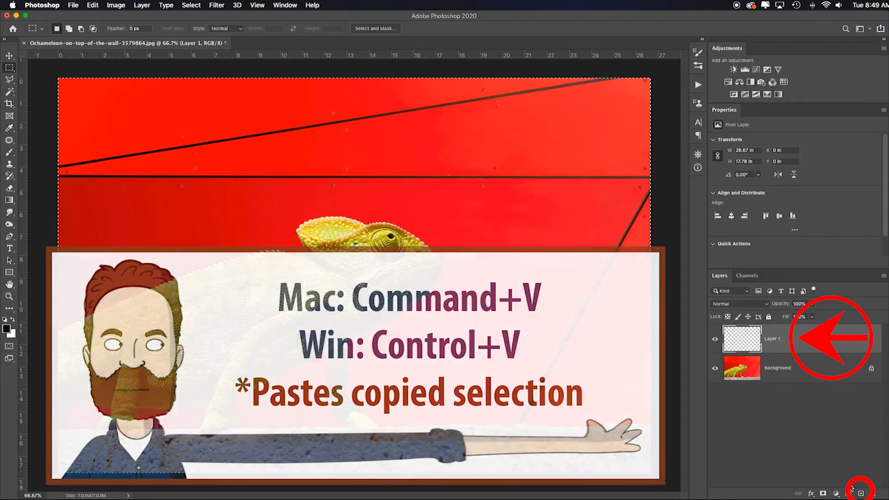
key(cmd+v)
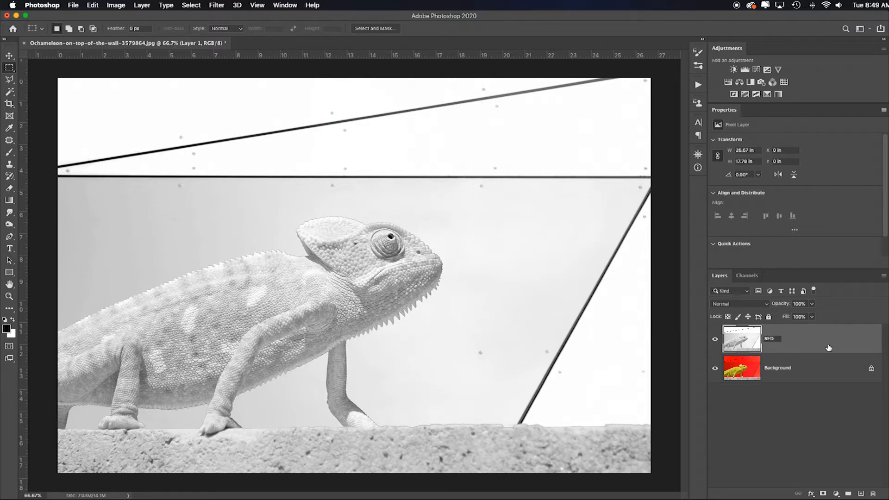
click(783, 339)
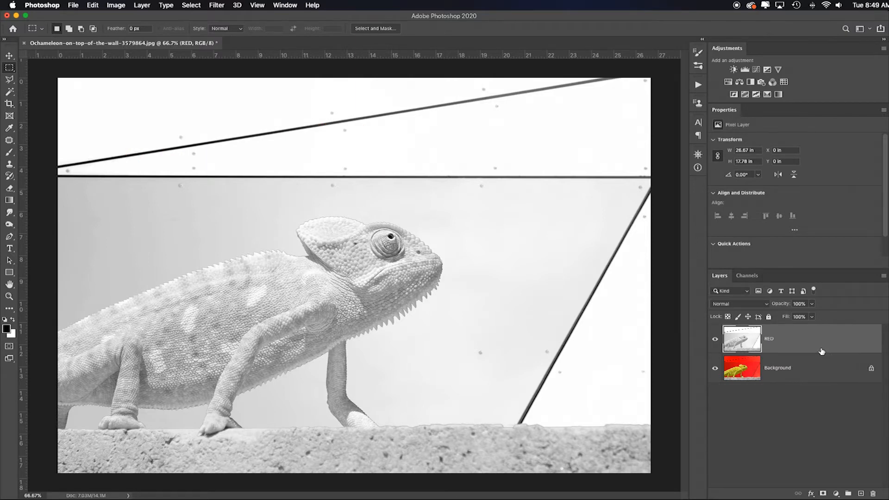
mouse_move(823, 346)
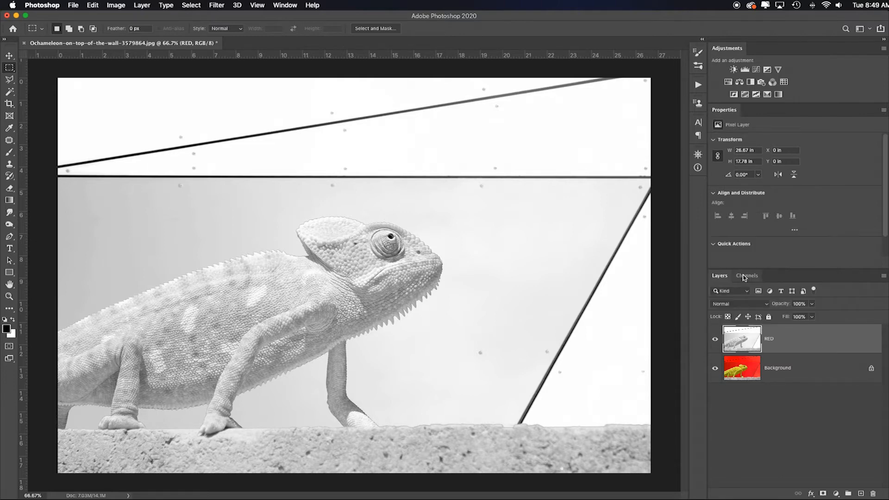
Copy the whole Green channel from the Background into a new layer named GREEN below RED
click(747, 276)
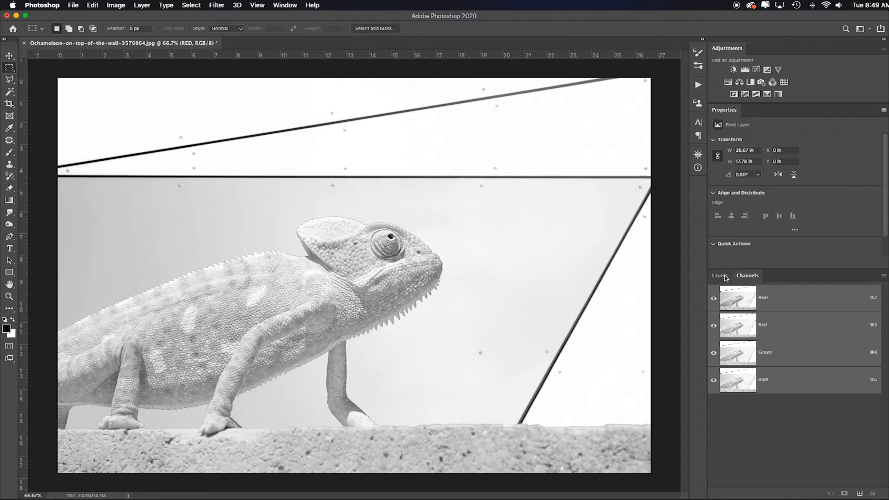
click(719, 275)
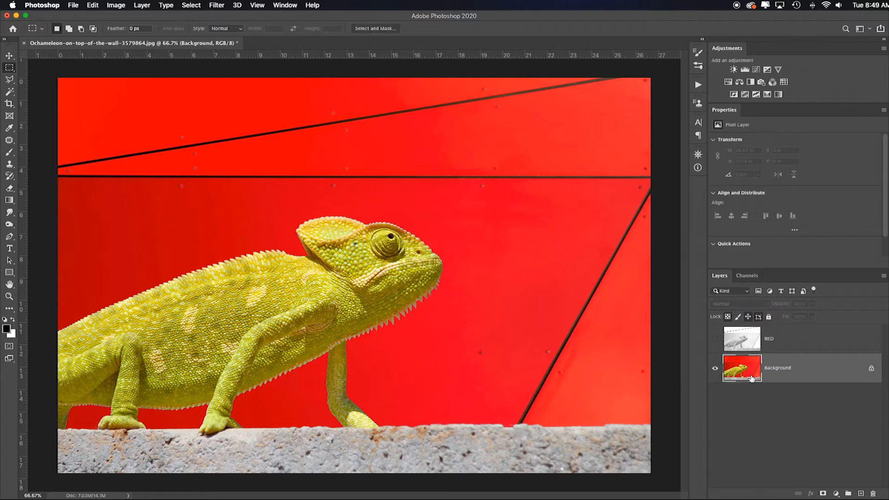
click(747, 275)
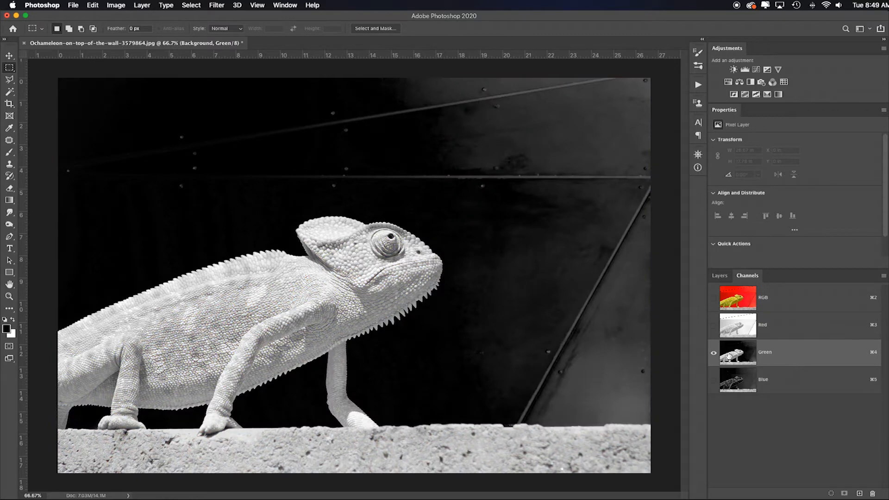
key(cmd+a)
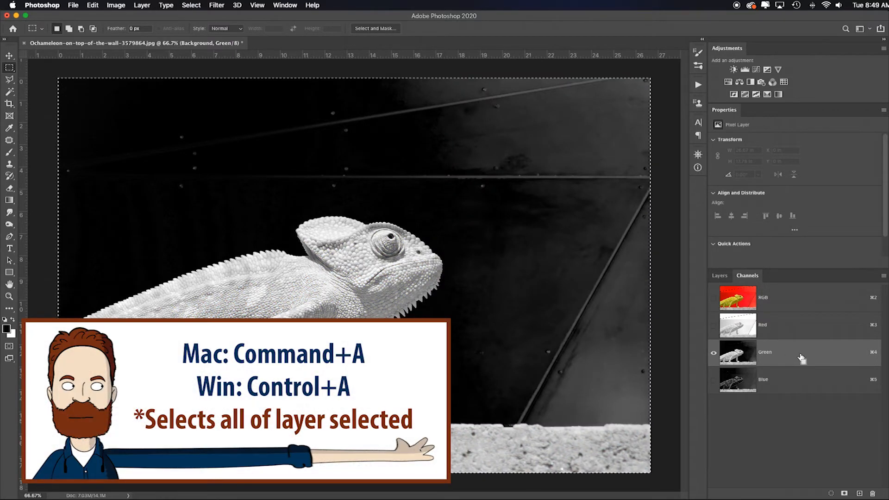
click(719, 276)
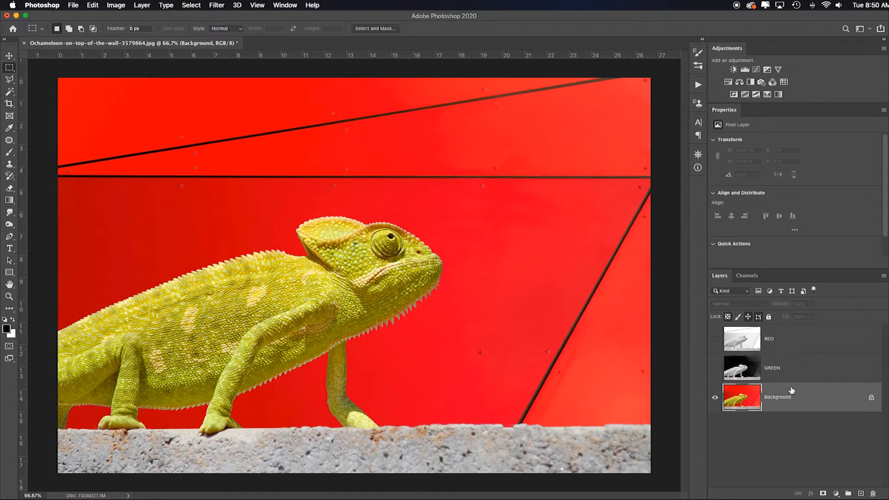
click(748, 276)
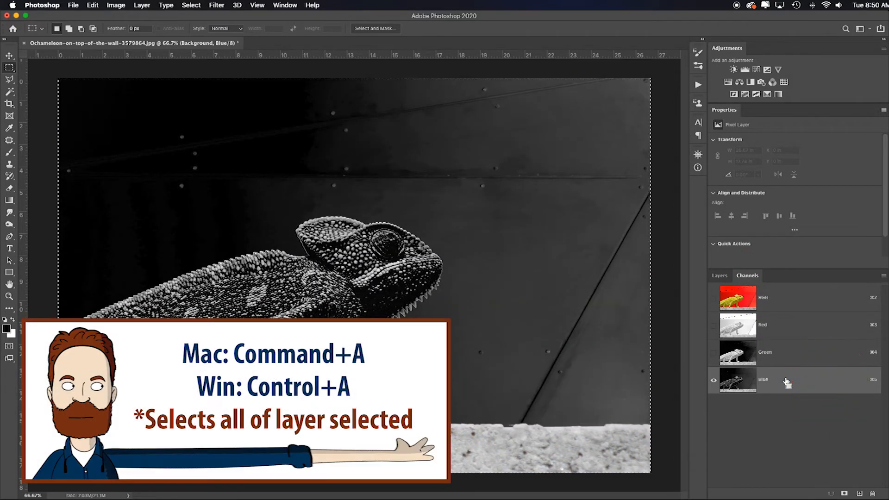
Paste the Blue channel copy as a new BLUE layer below GREEN
click(719, 275)
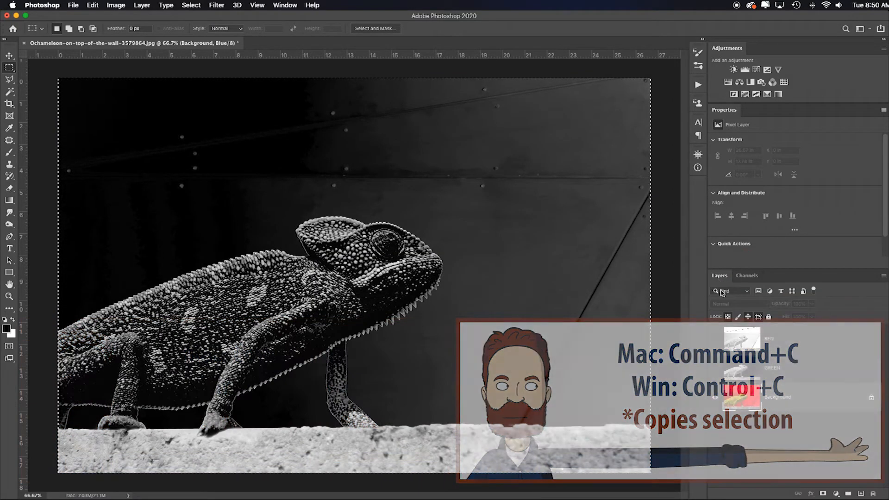
key(cmd+v)
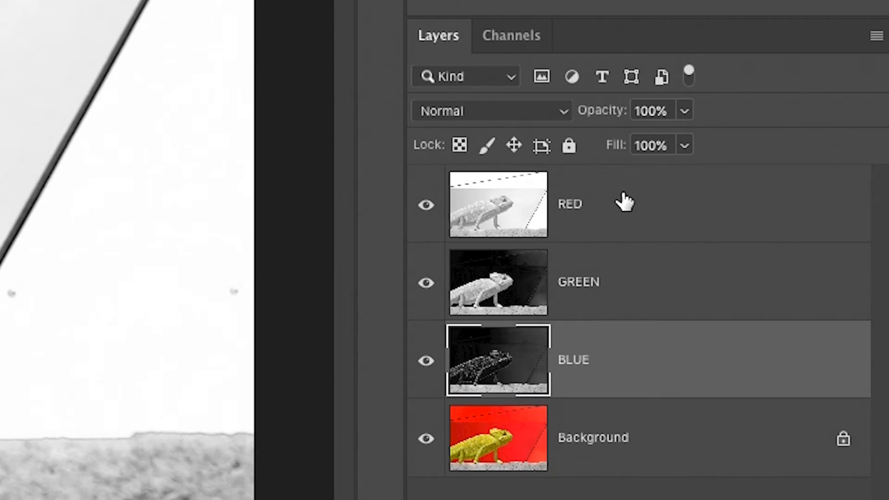
mouse_move(570, 205)
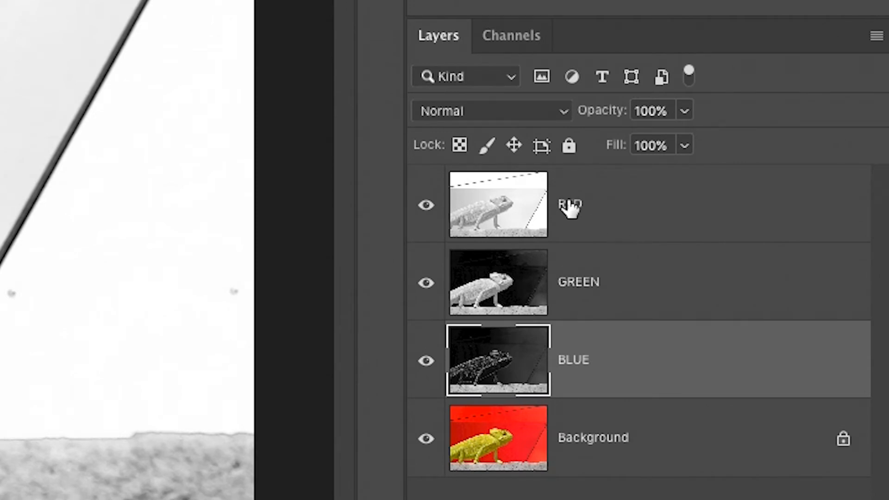
mouse_move(598, 230)
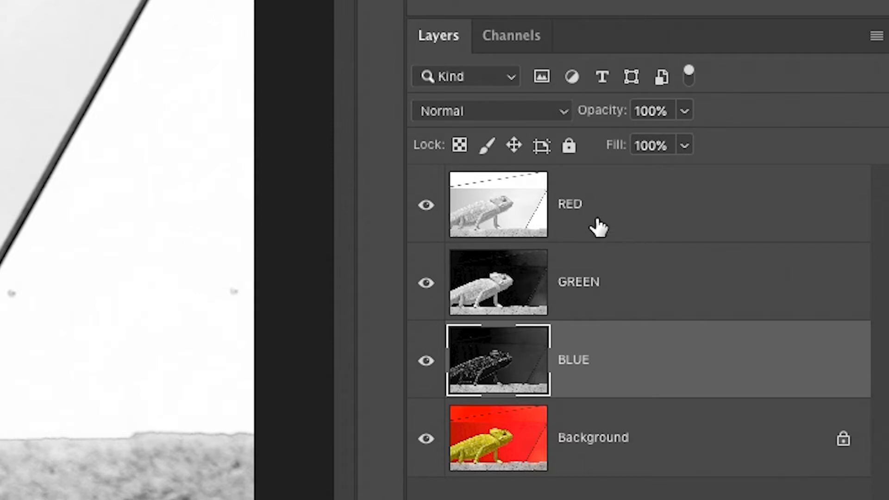
mouse_move(573, 244)
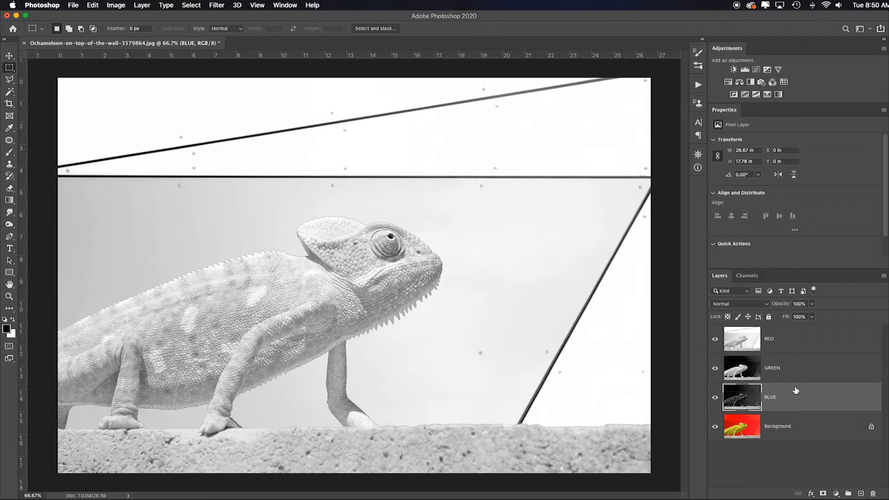
mouse_move(789, 401)
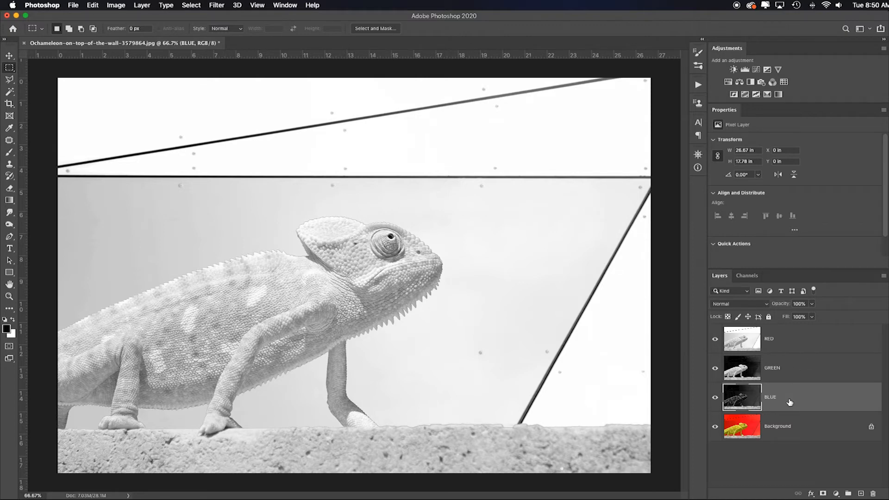
mouse_move(850, 407)
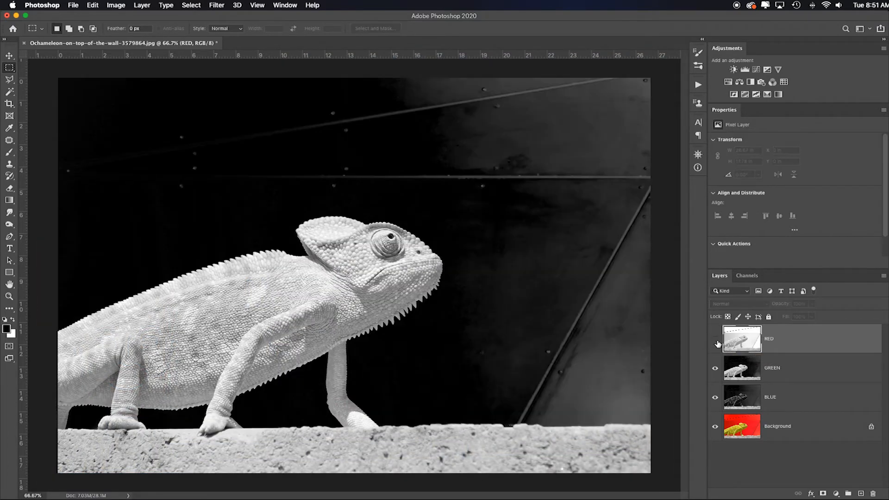
key(cmd+shift+s)
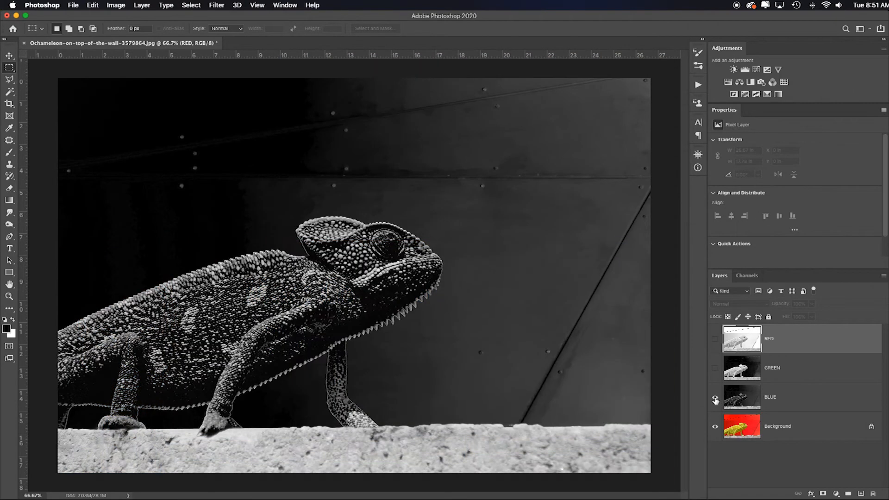
click(715, 373)
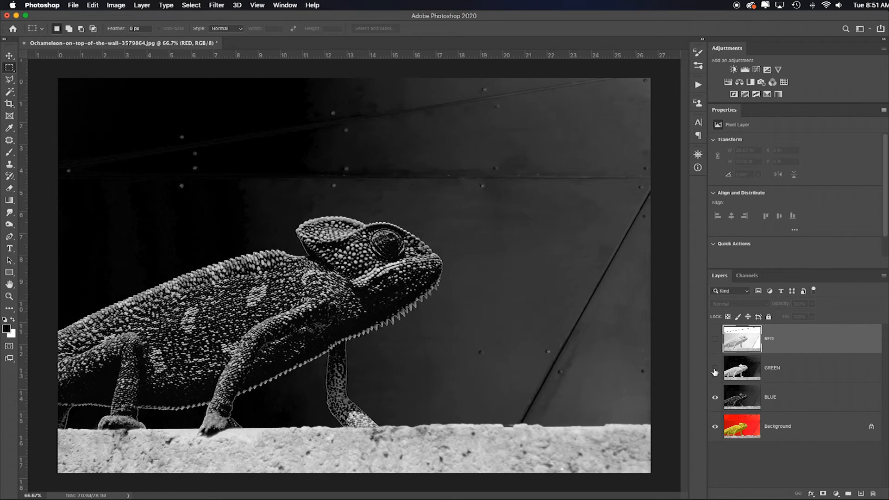
mouse_move(715, 373)
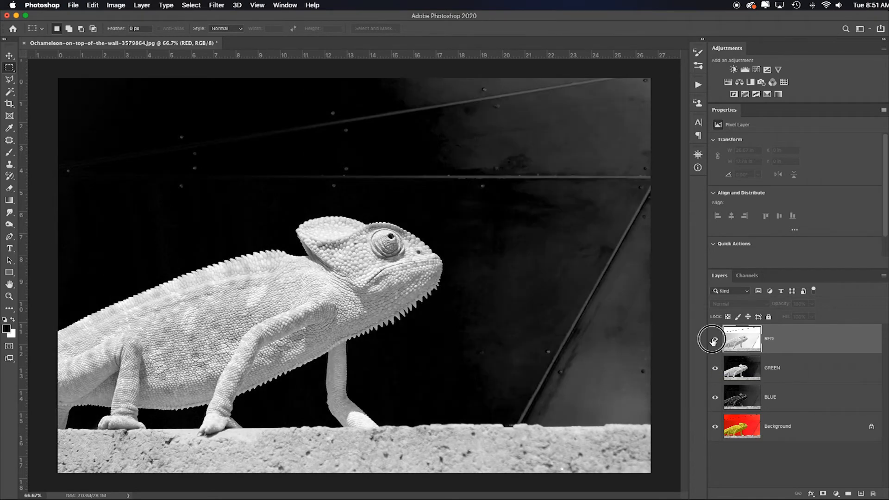
click(715, 339)
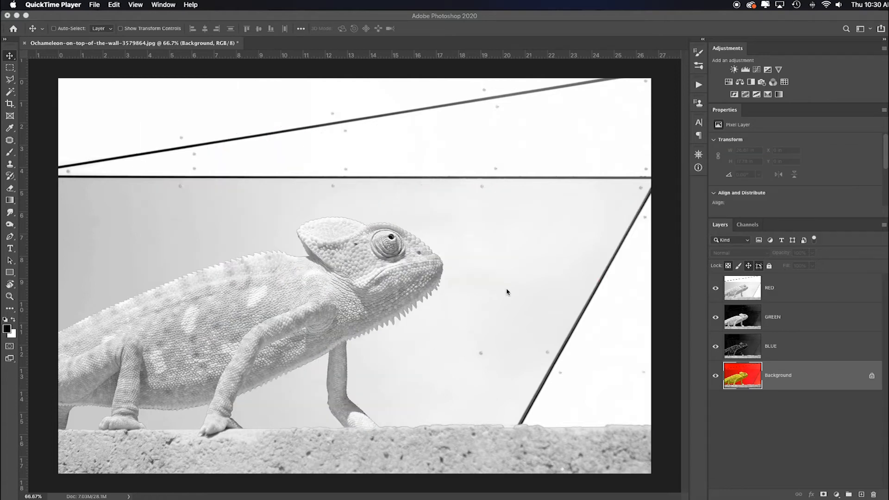
mouse_move(602, 309)
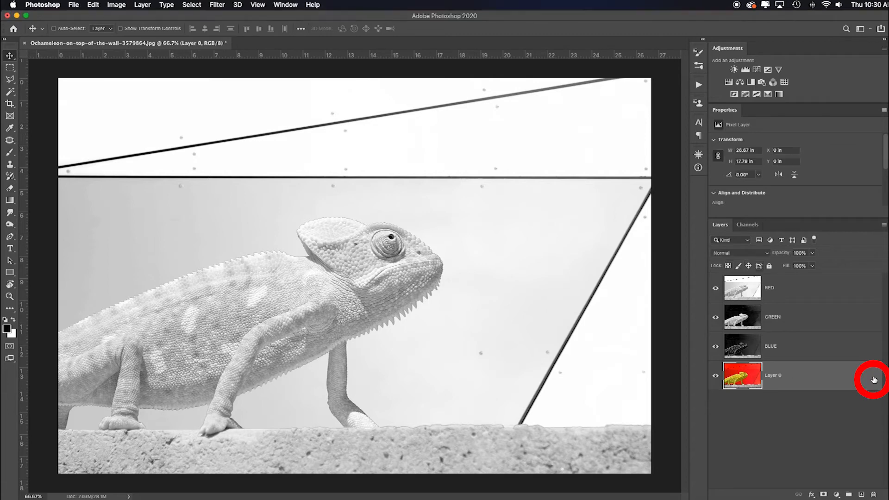
mouse_move(774, 379)
text(ORIGI)
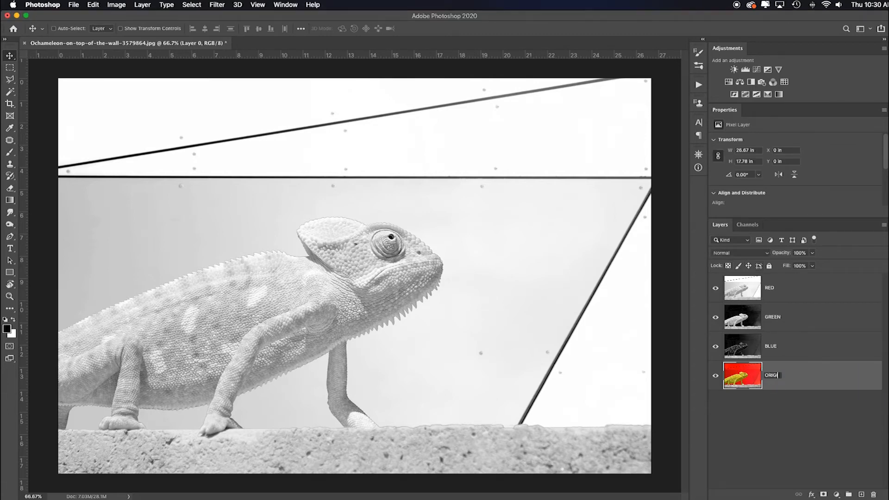
Confirm the unlocked Background layer's new name ORIGINAL
key(Return)
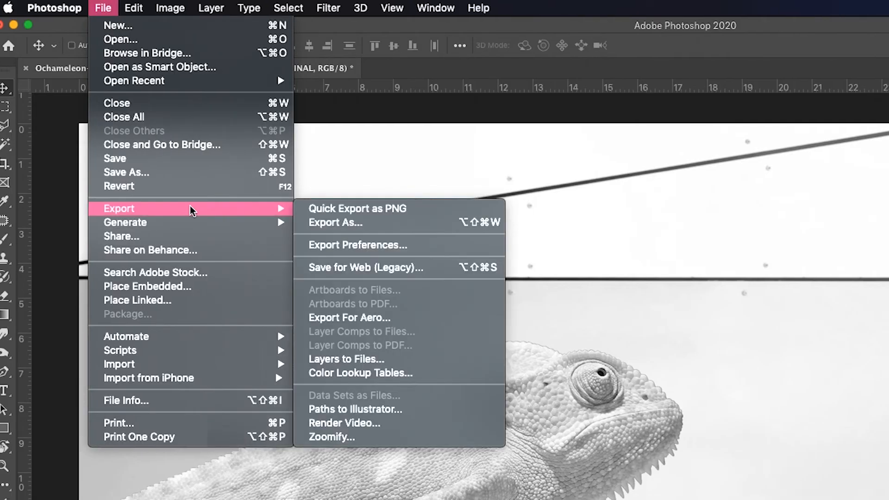
mouse_move(460, 359)
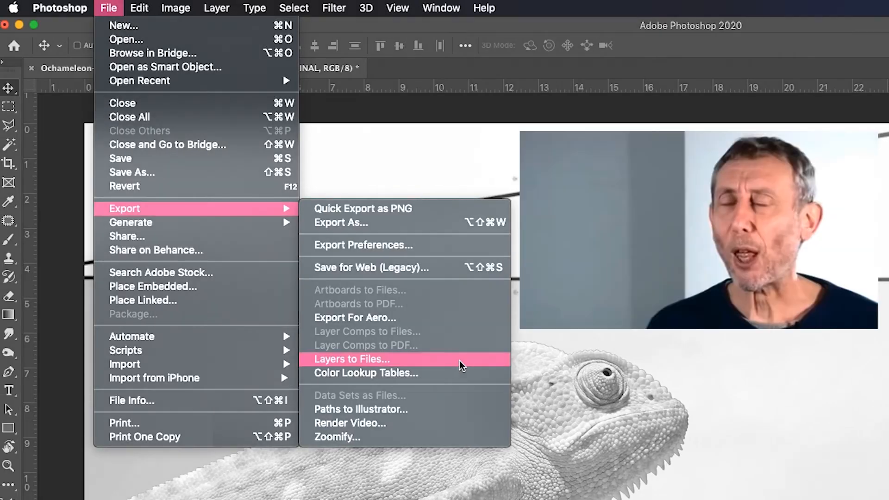
Start Layers to Files export and create a new destination folder named Project1
click(351, 359)
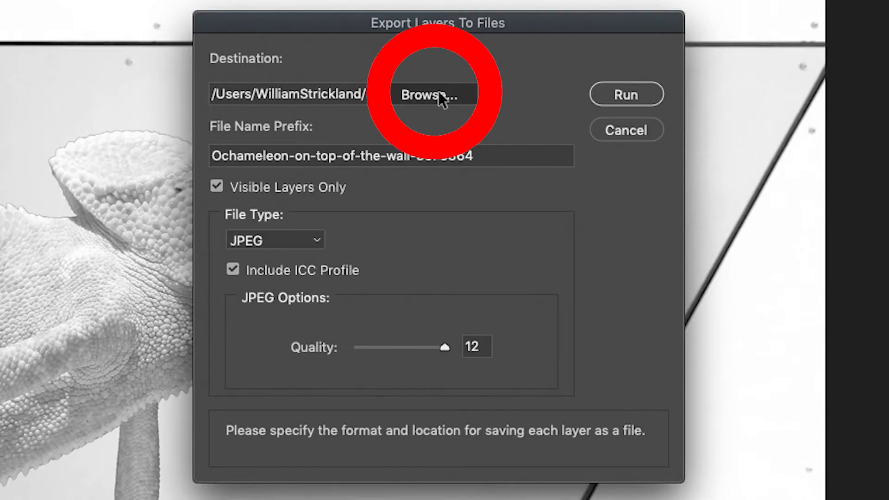
click(433, 94)
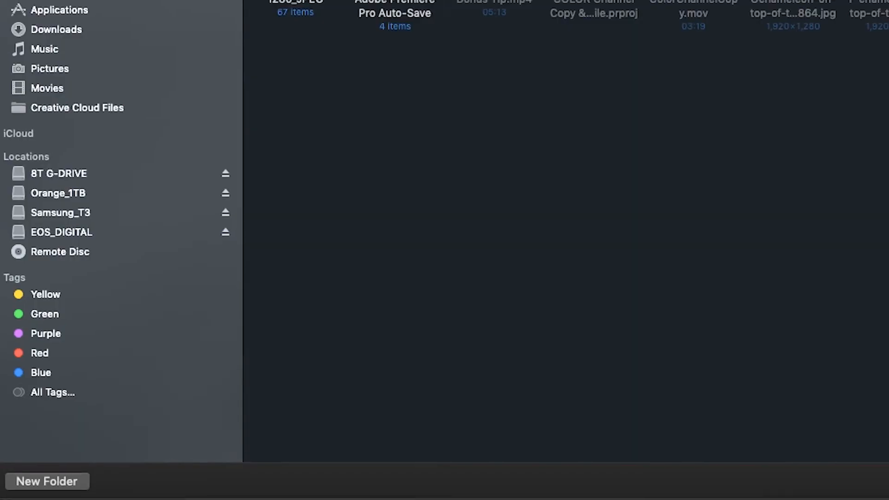
click(46, 481)
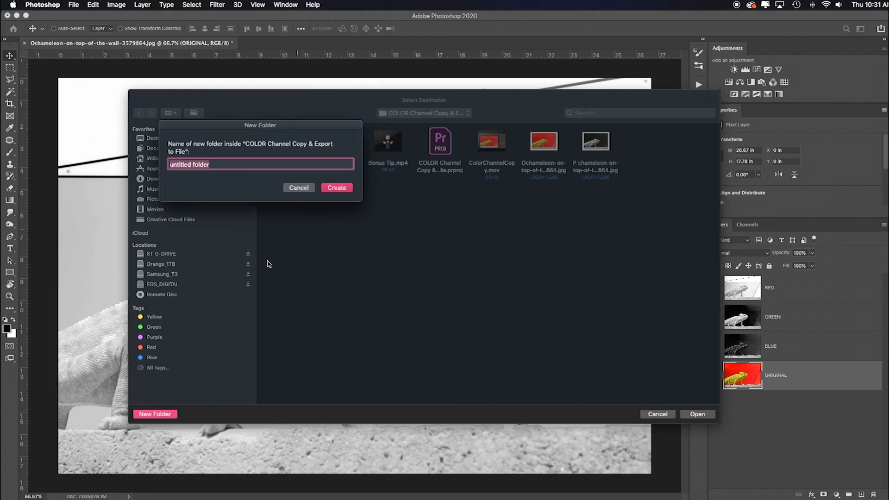
text(Project1)
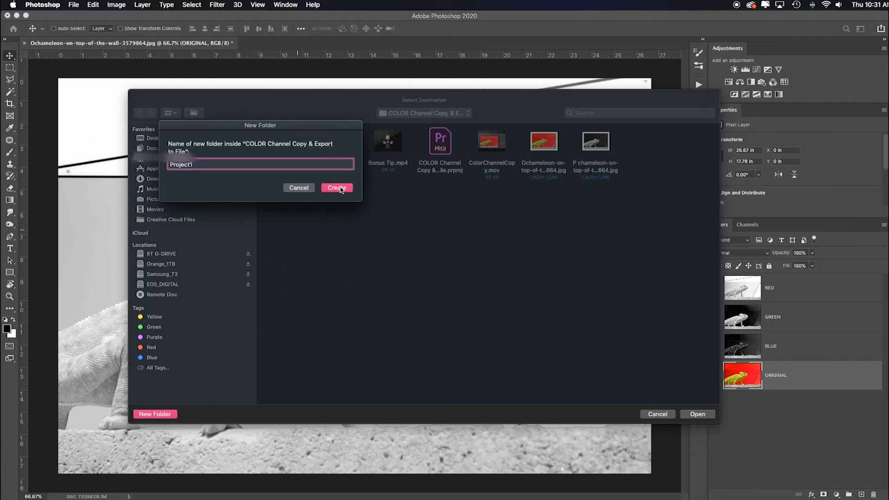
click(337, 188)
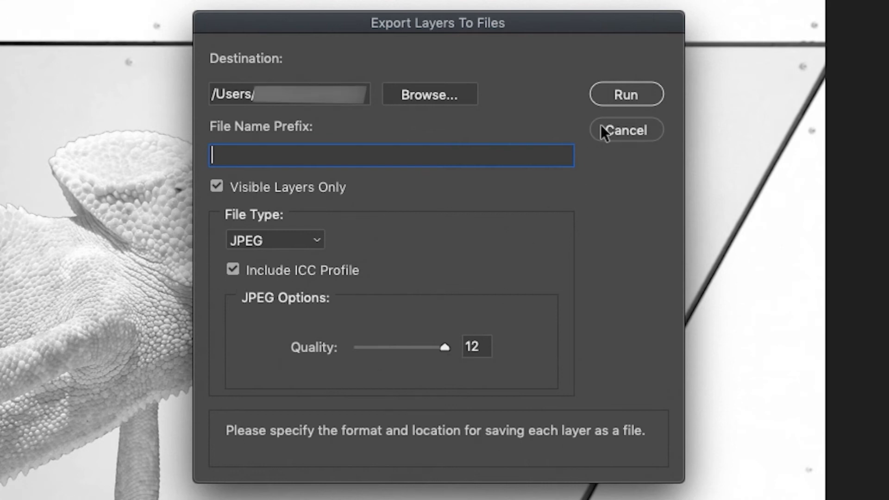
Run the export producing _0000_RED, _0001_GREEN, _0002_BLUE and _0003_ORIGINAL JPEGs
click(626, 94)
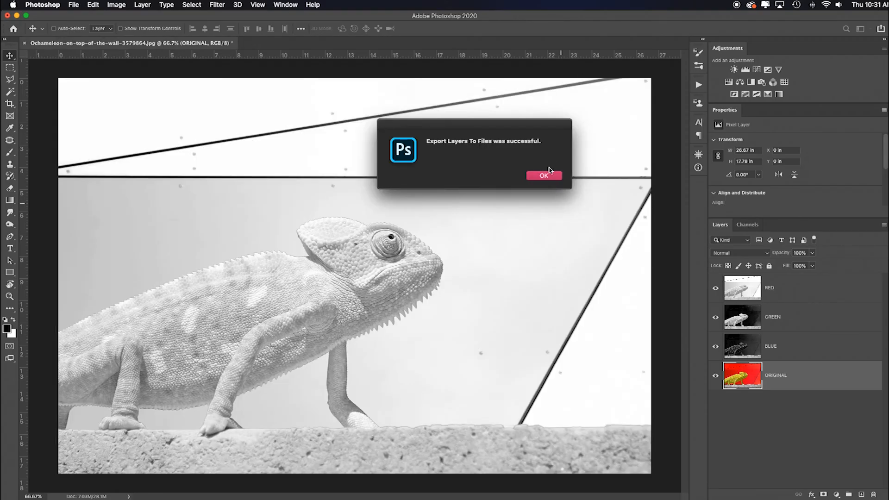
click(543, 176)
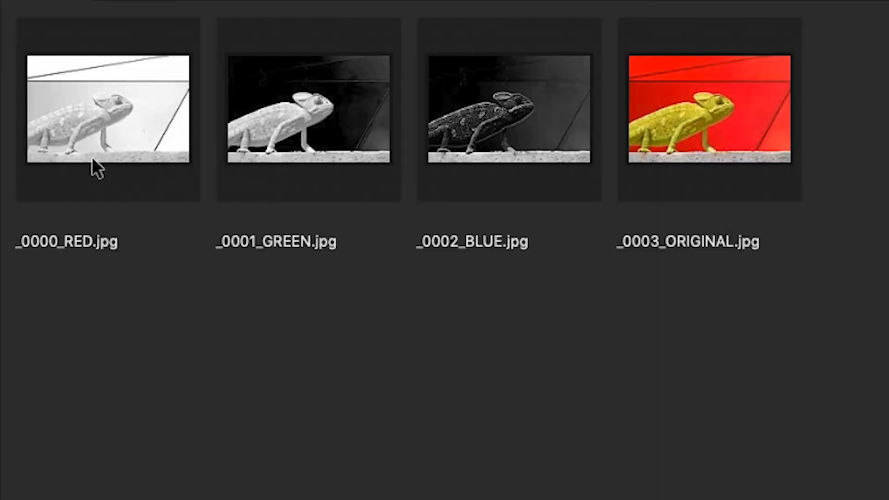
mouse_move(303, 161)
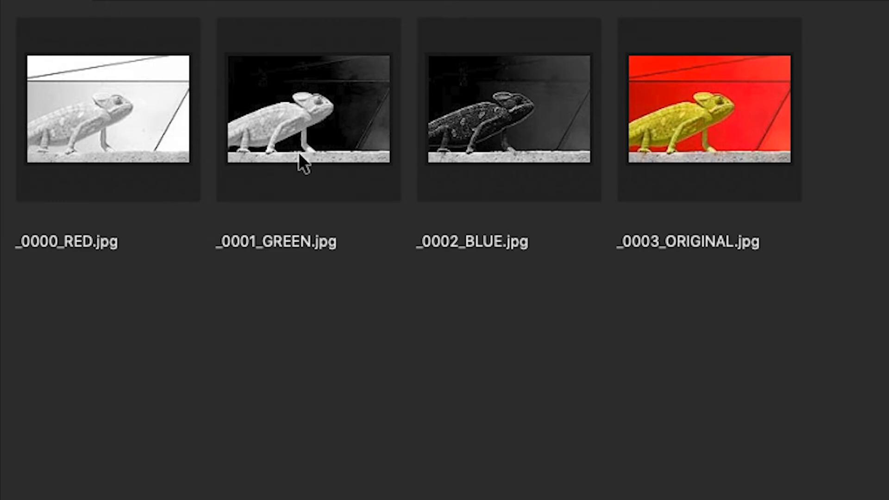